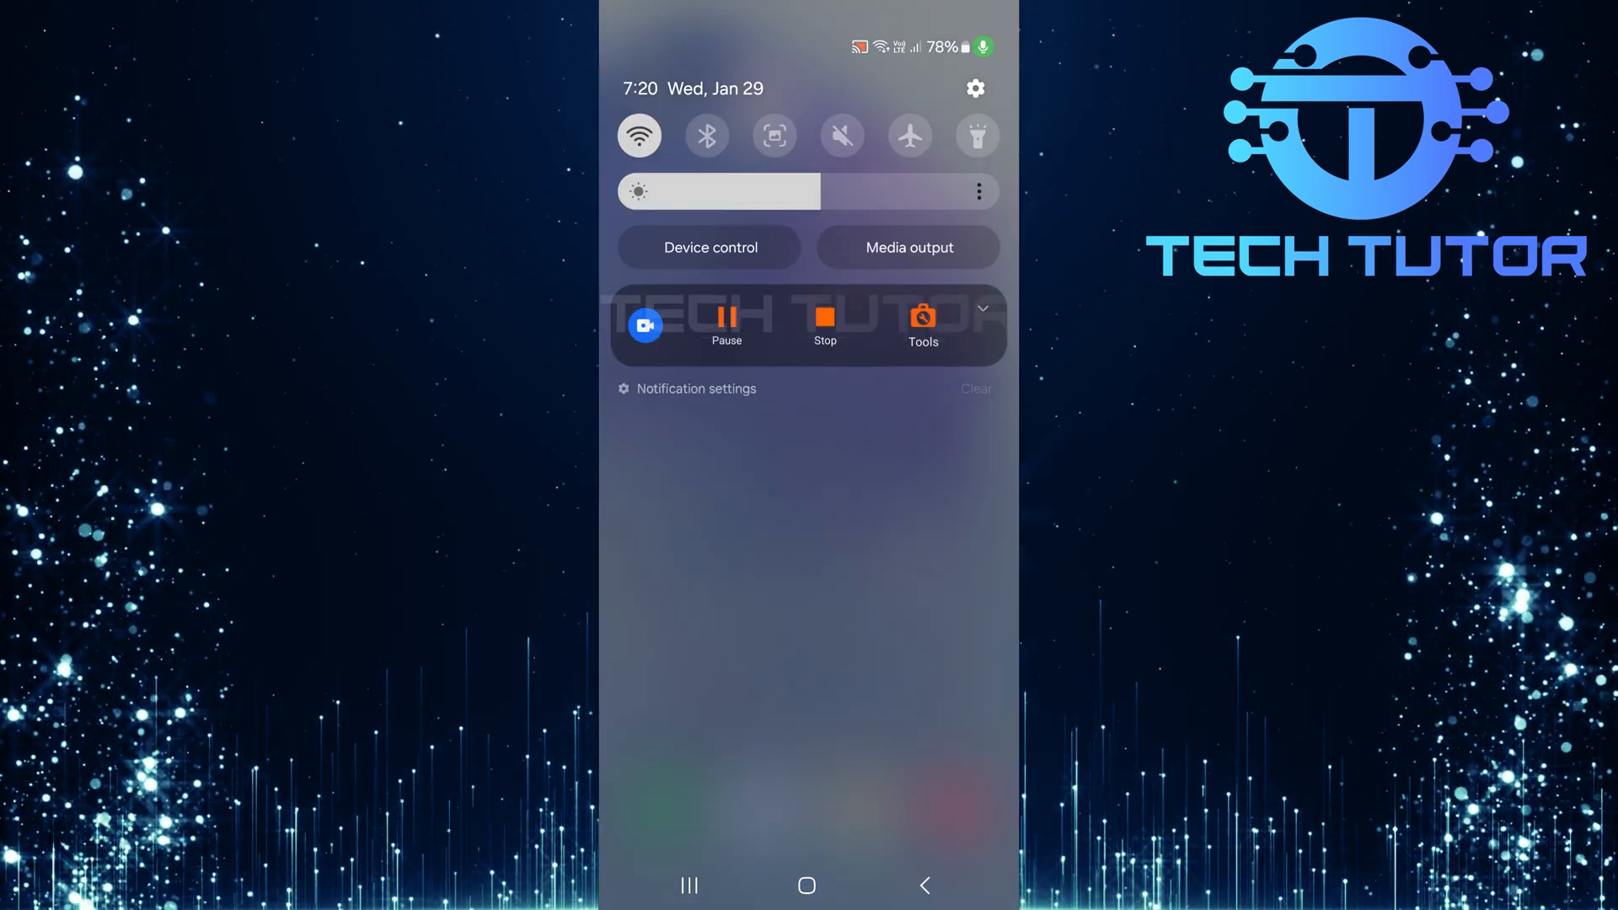
Open the phone's Settings app from the quick settings gear icon.
left_click(974, 88)
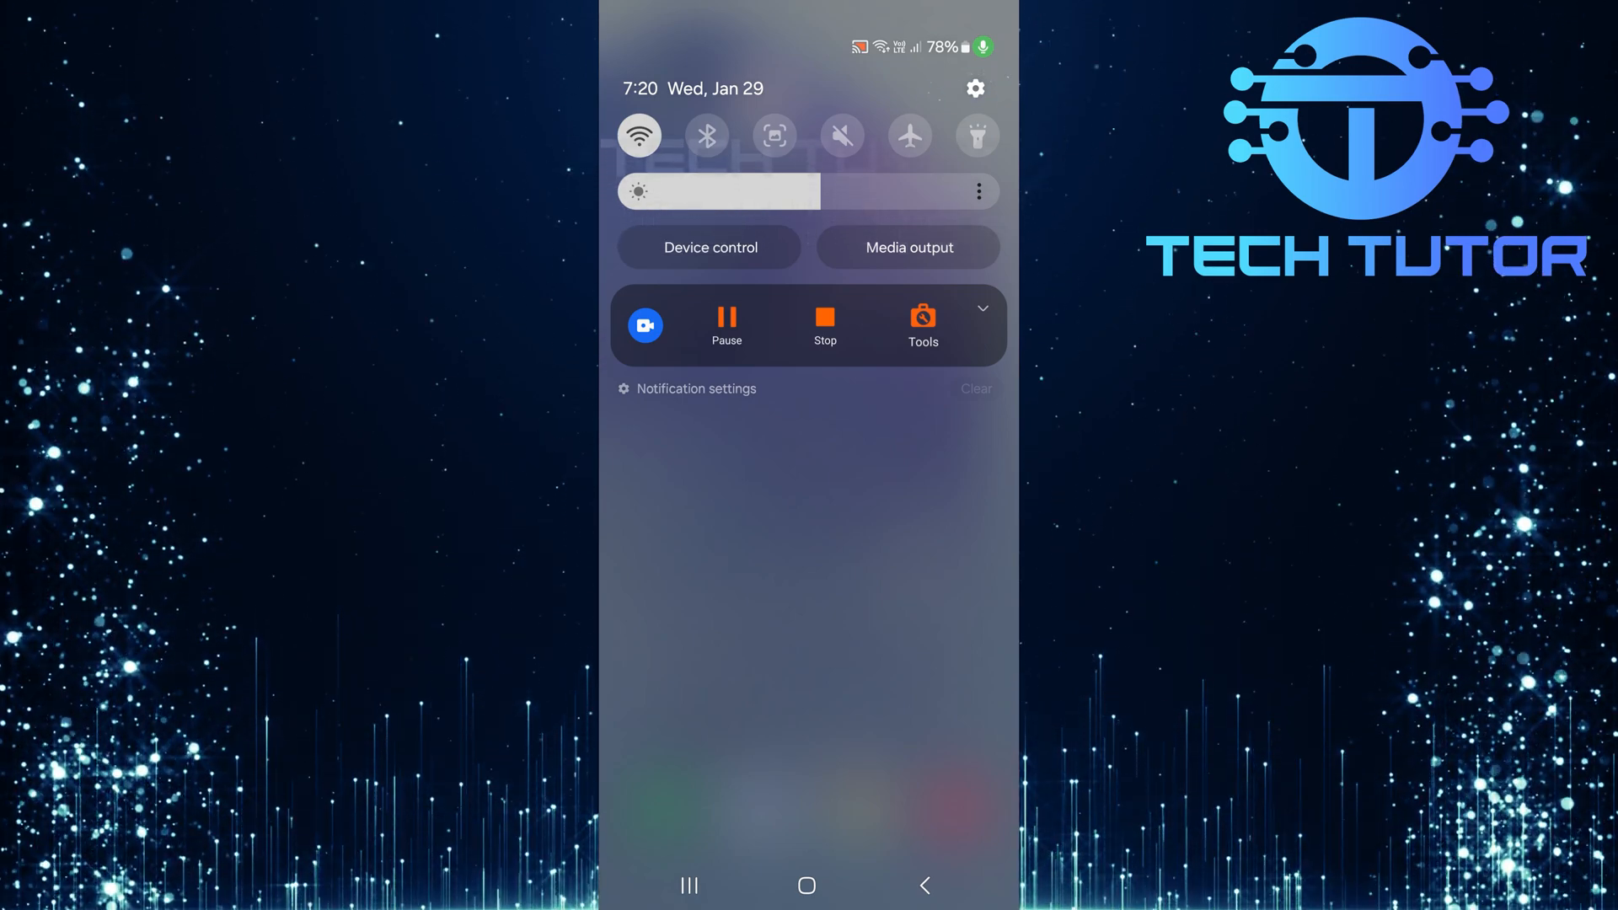
left_click(973, 89)
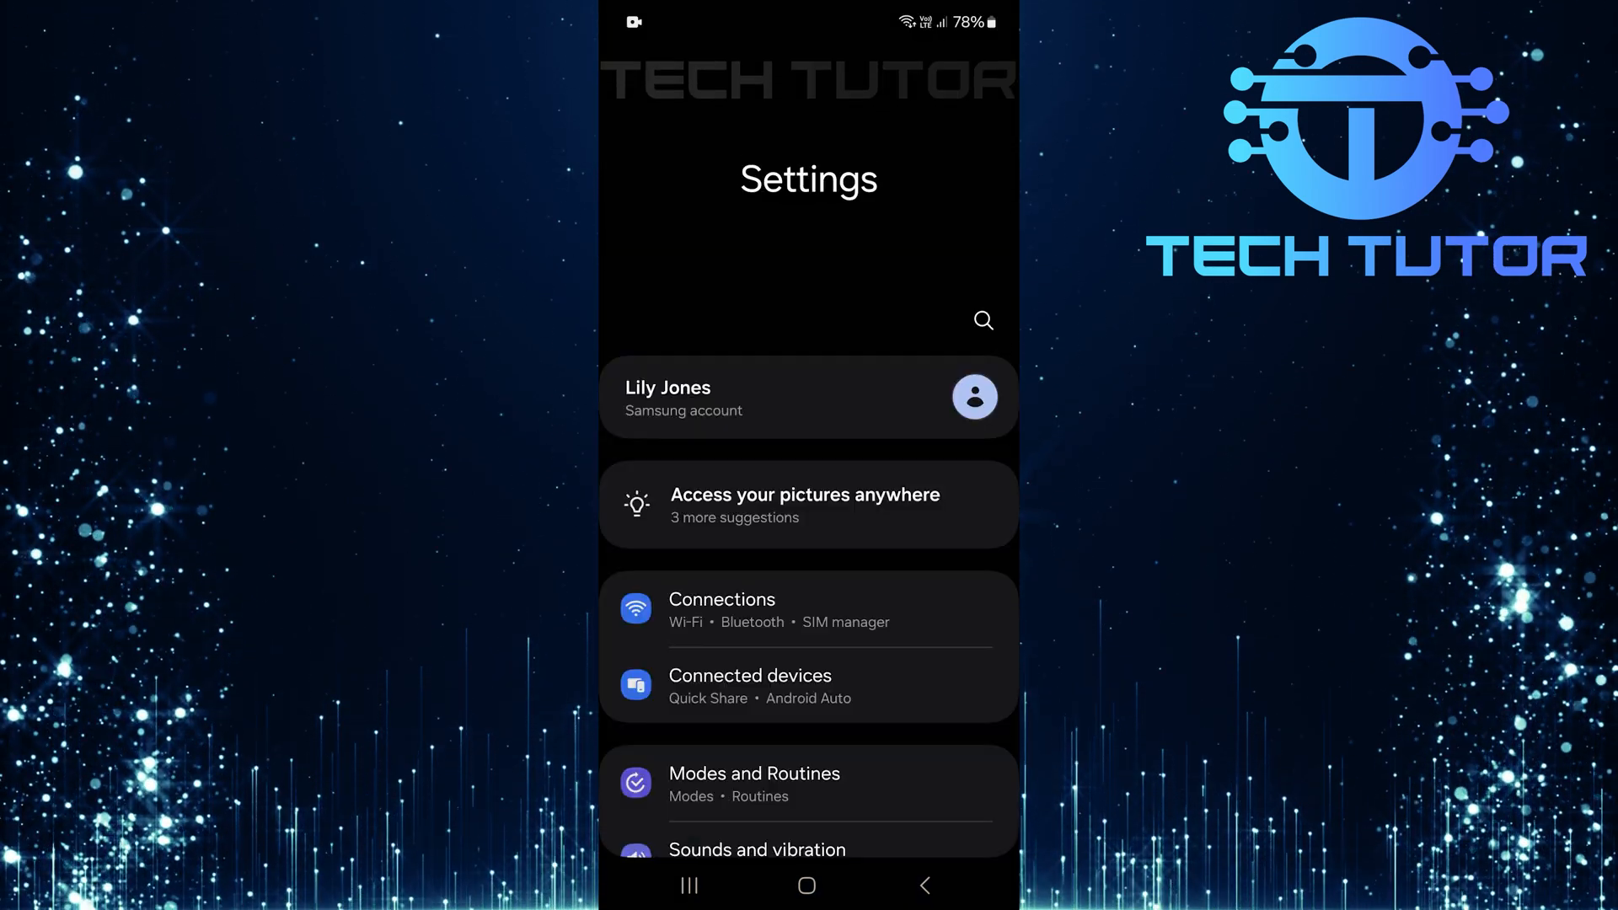
Scroll down the Settings list and open the Google services page.
scroll("down", 3)
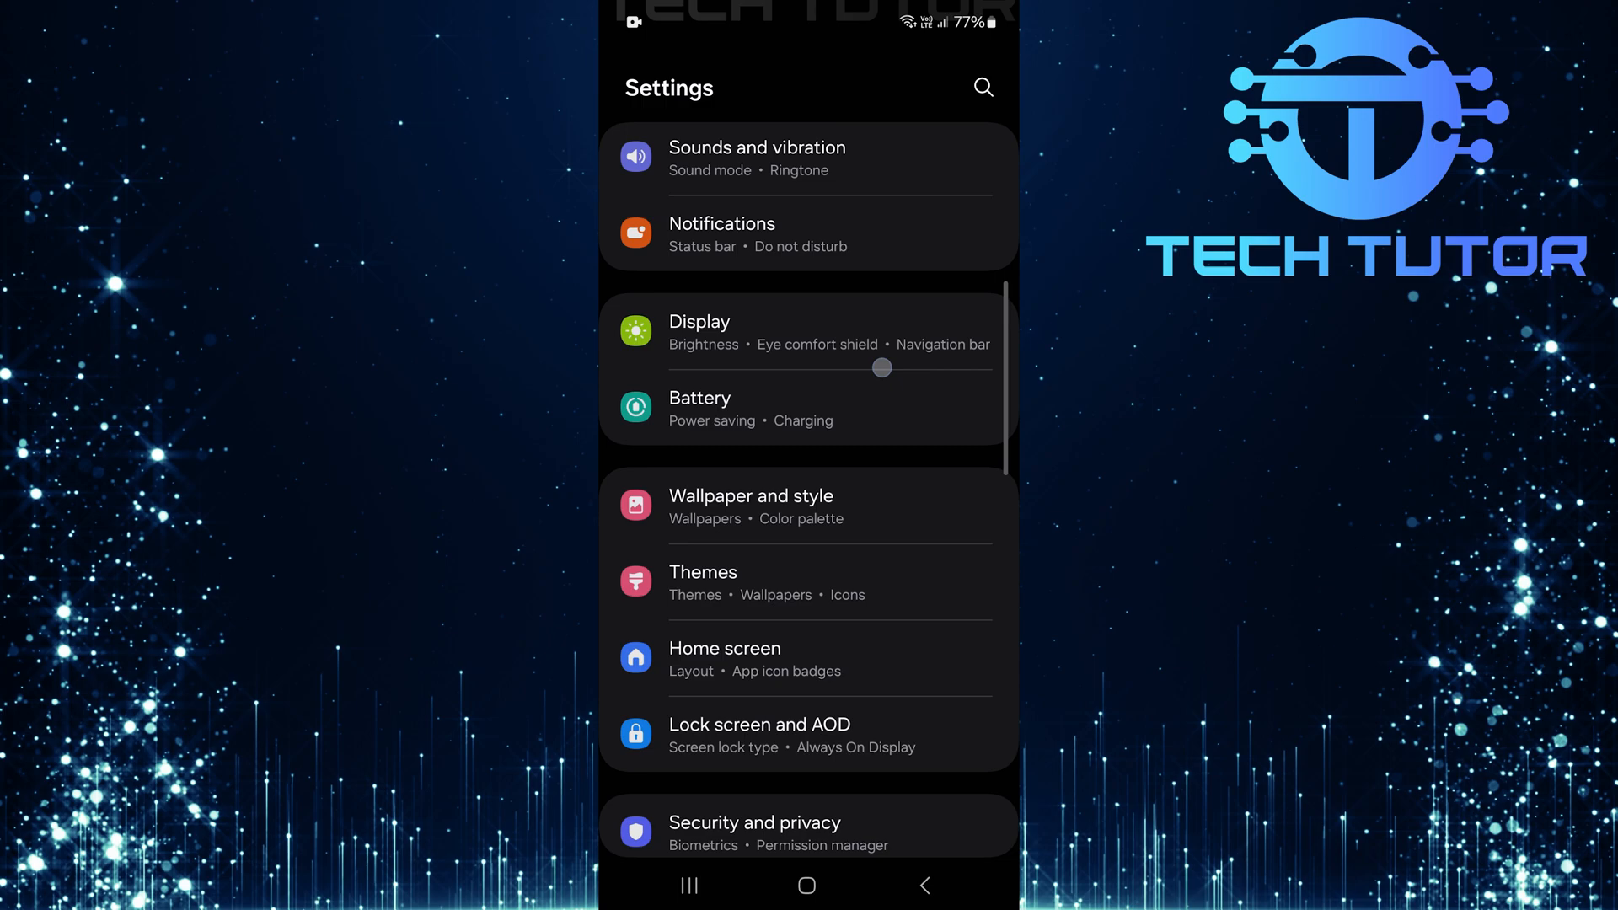
scroll("down", 3)
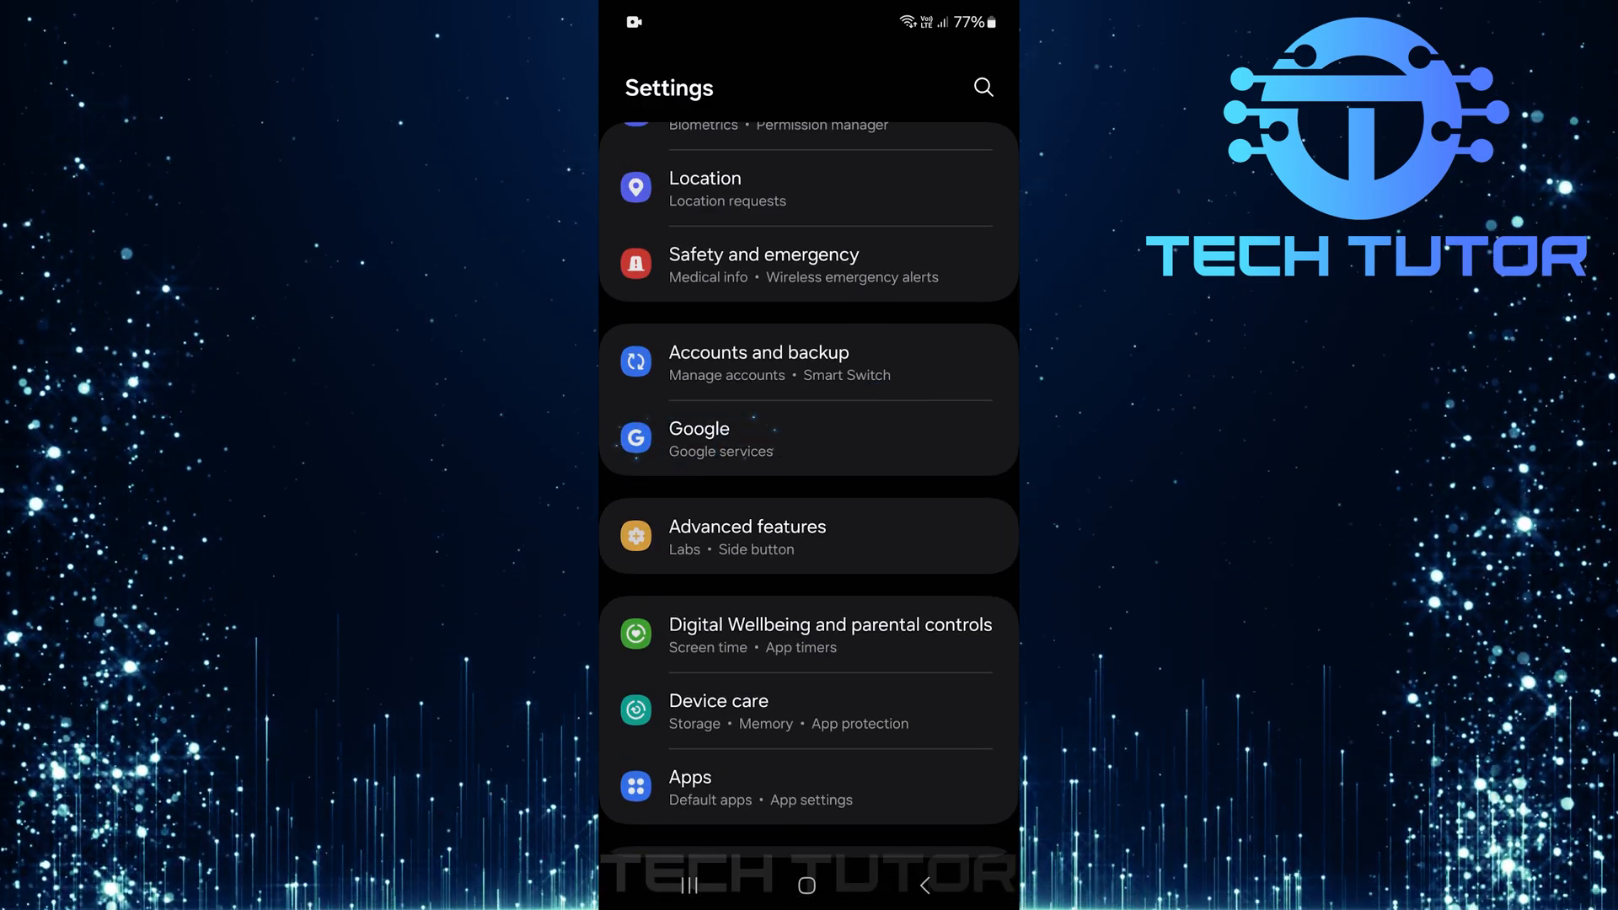
left_click(719, 438)
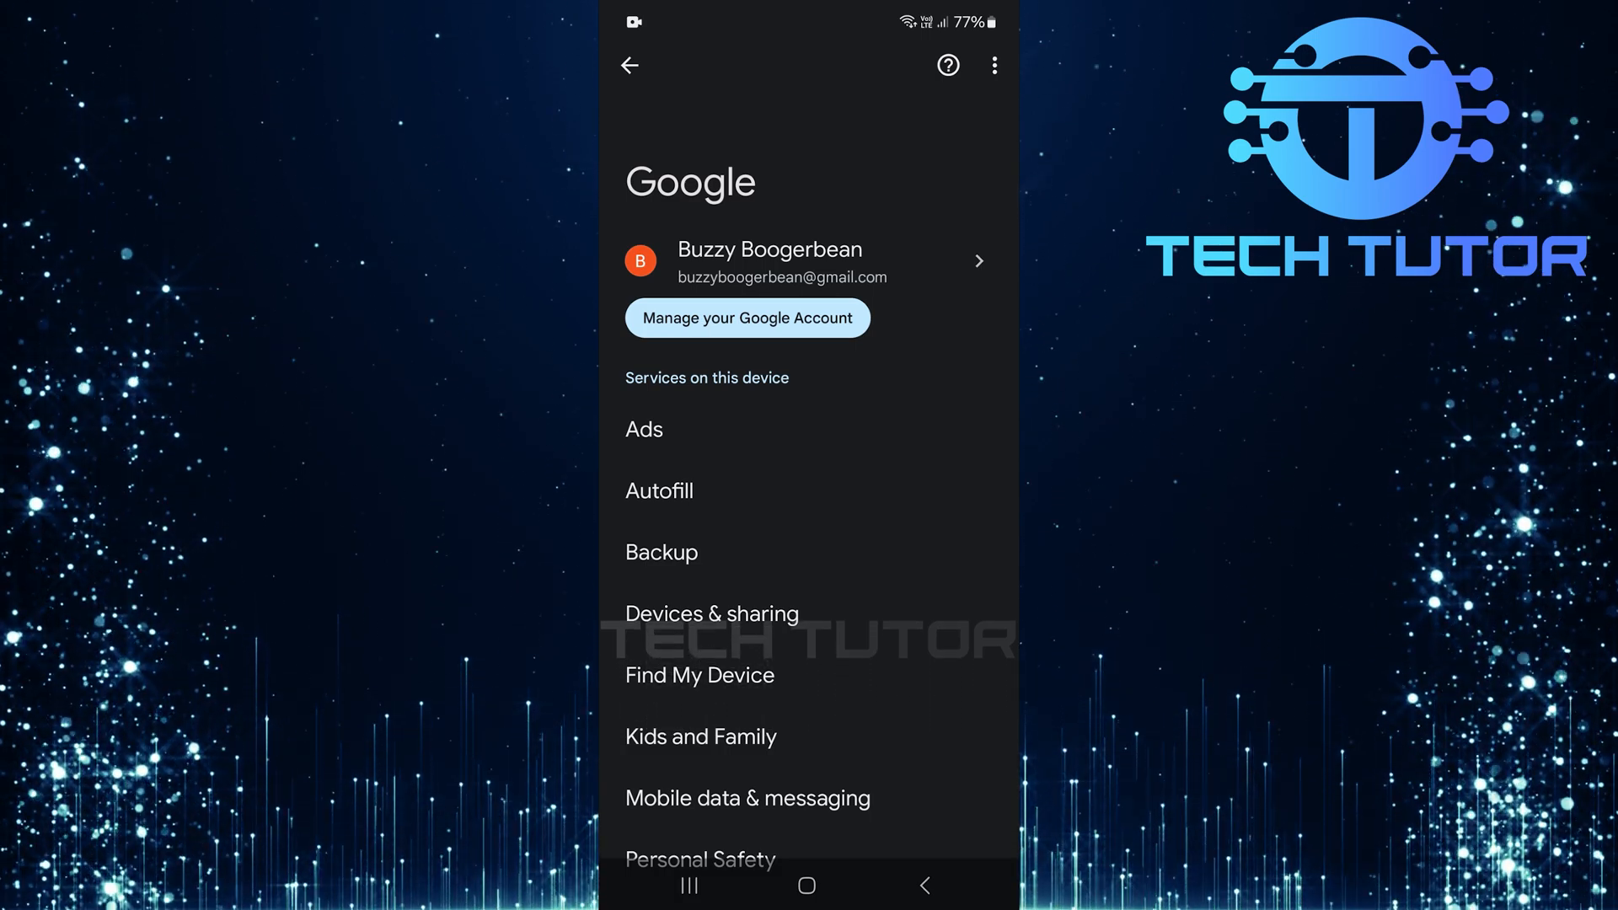
Go through Autofill to Autofill with Google, reaching Google Password Manager's saved passwords.
left_click(658, 491)
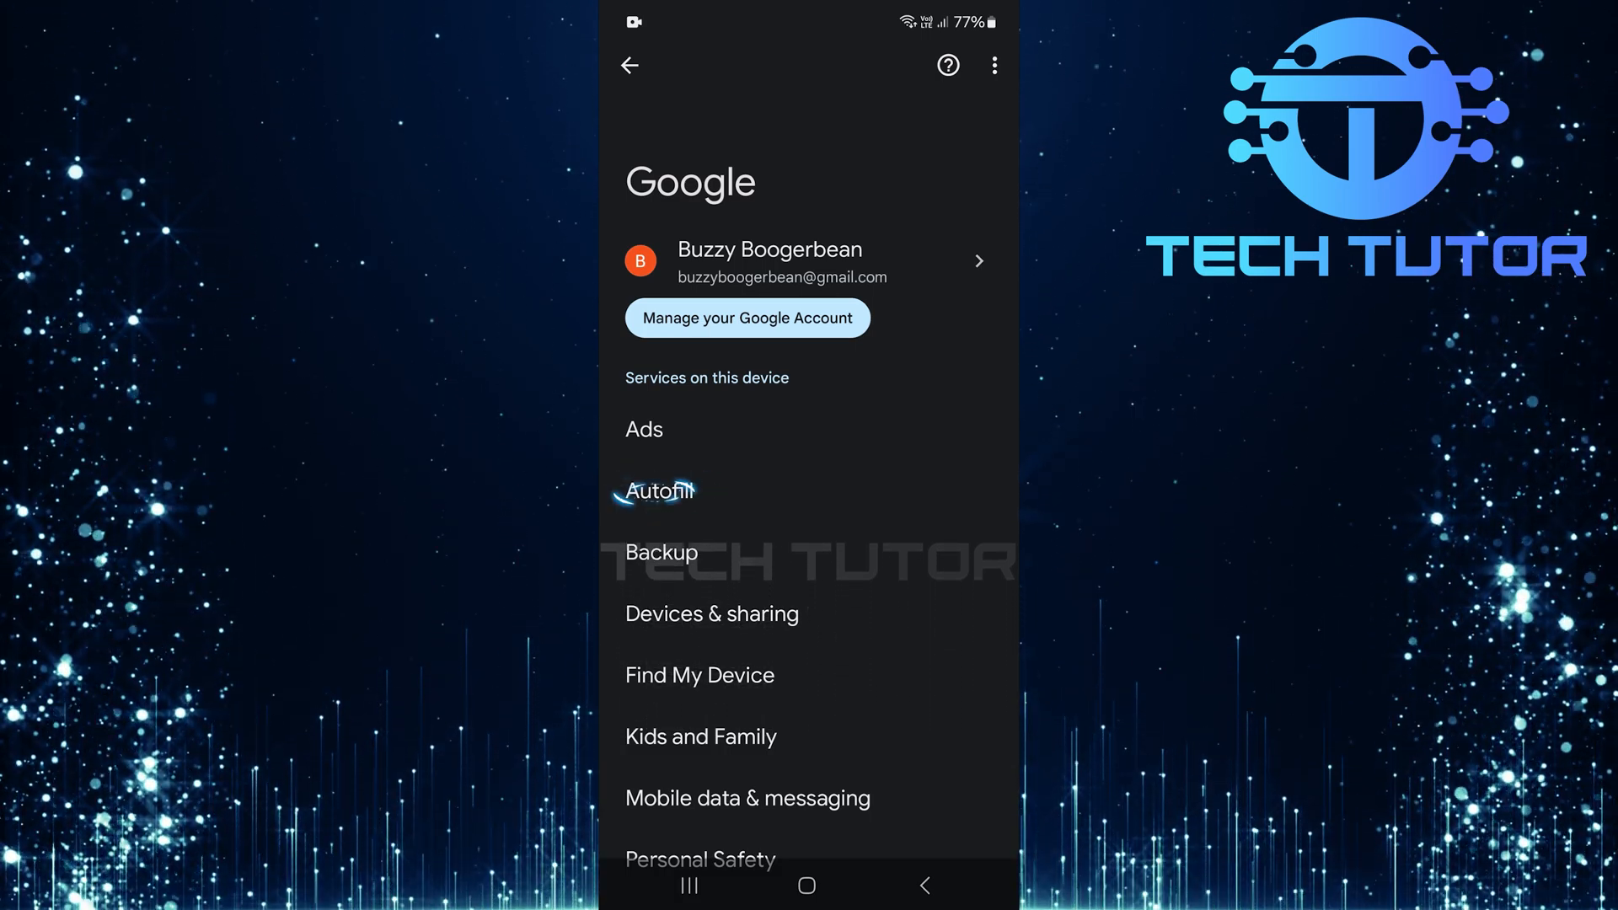
left_click(656, 492)
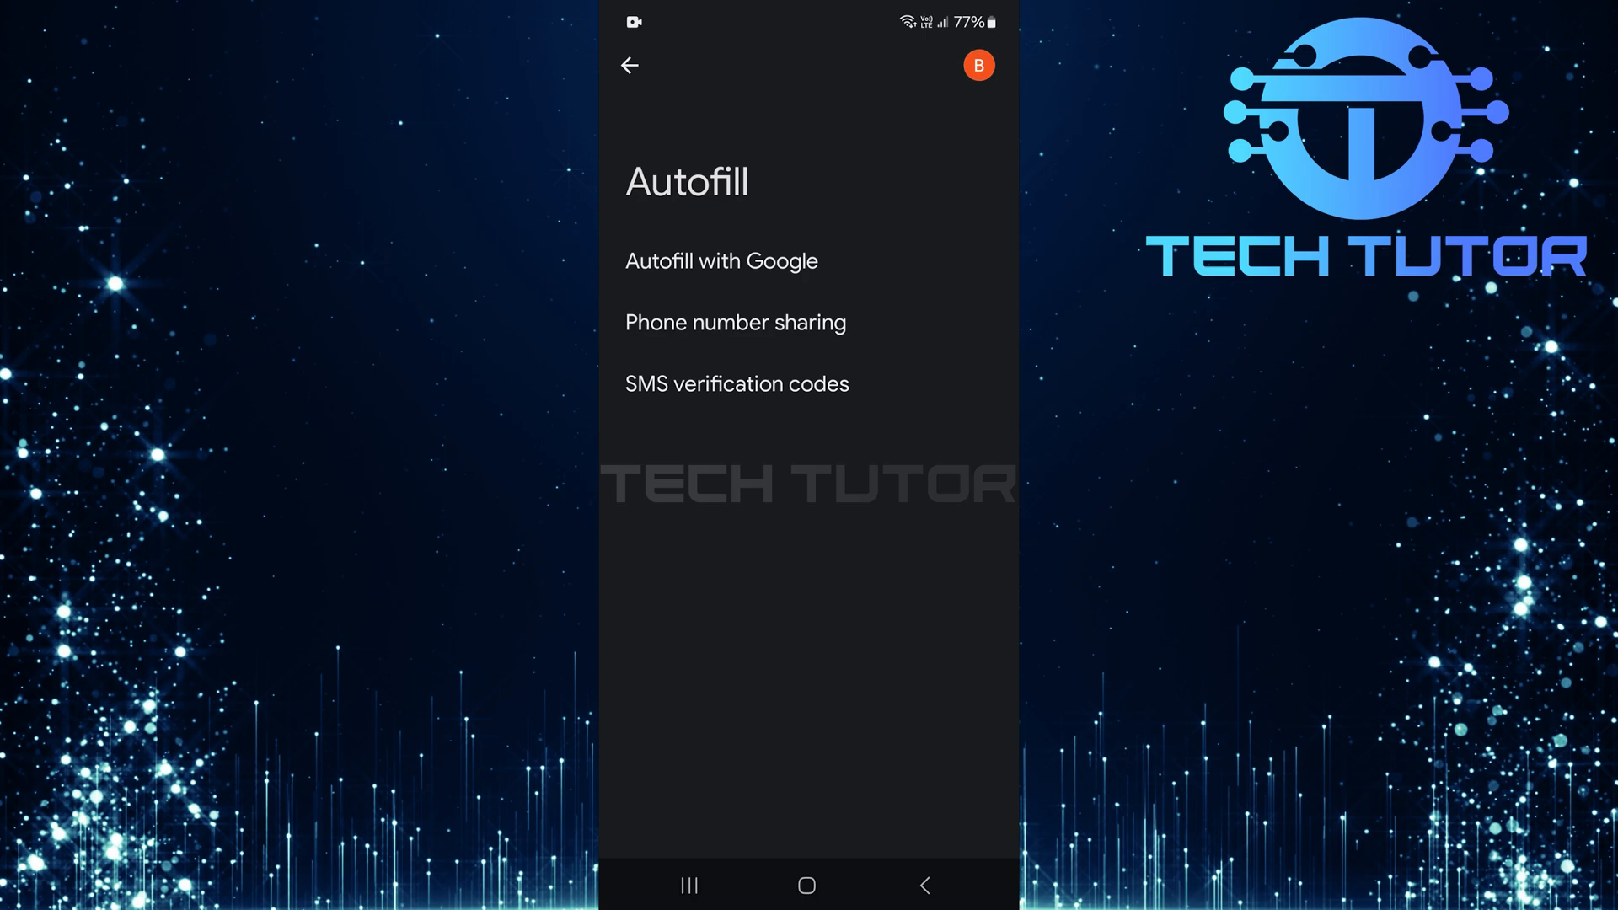
left_click(721, 261)
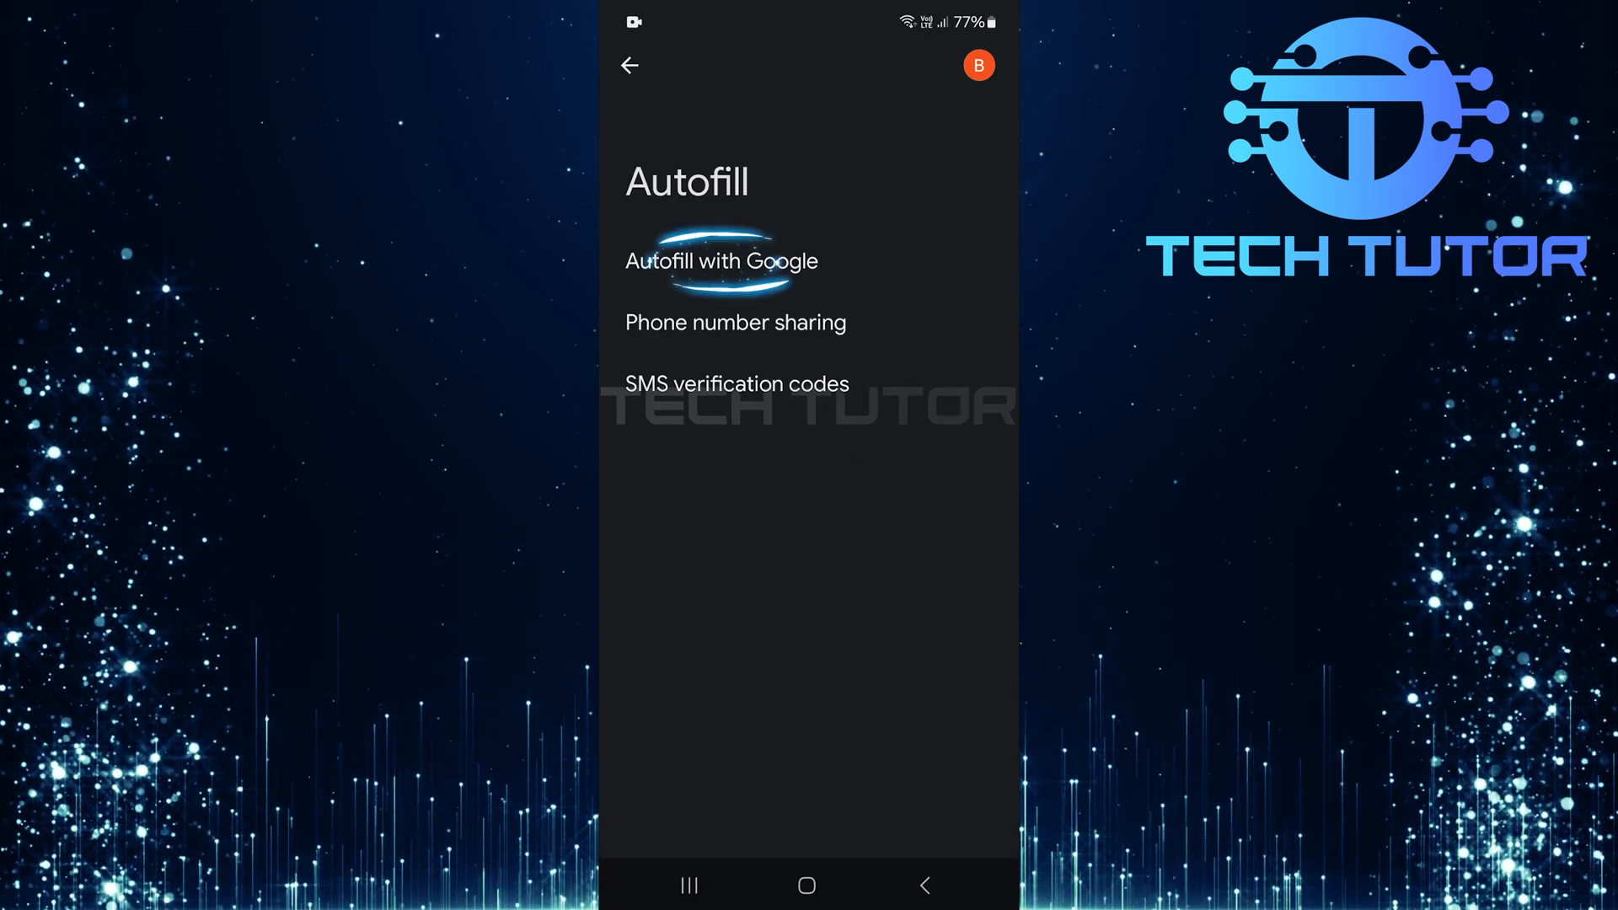
left_click(719, 260)
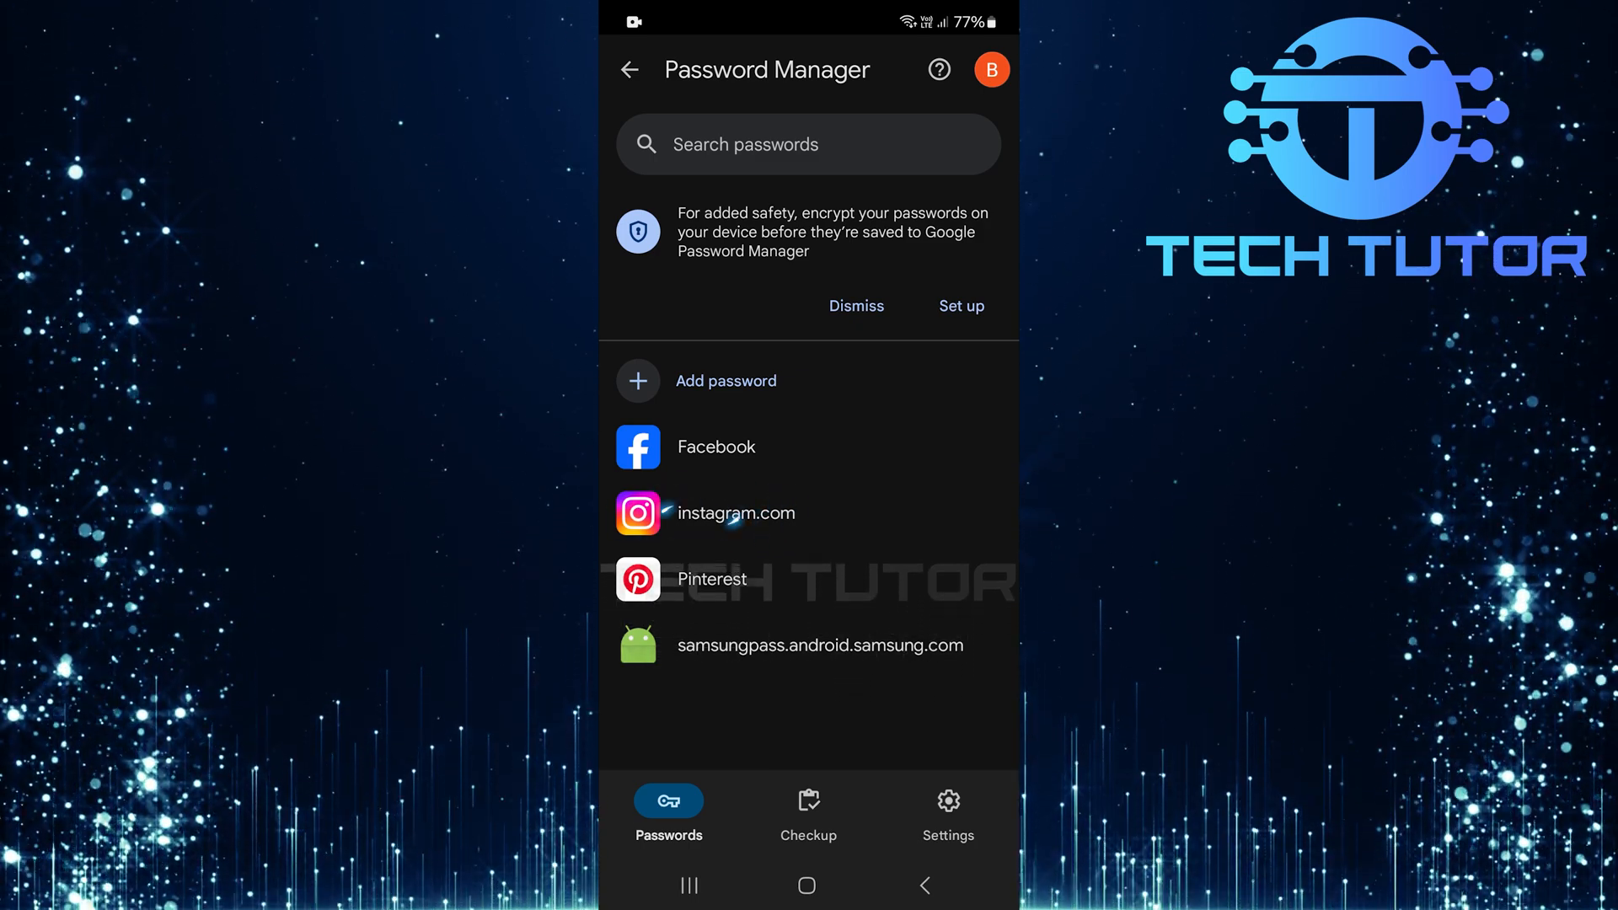
left_click(735, 513)
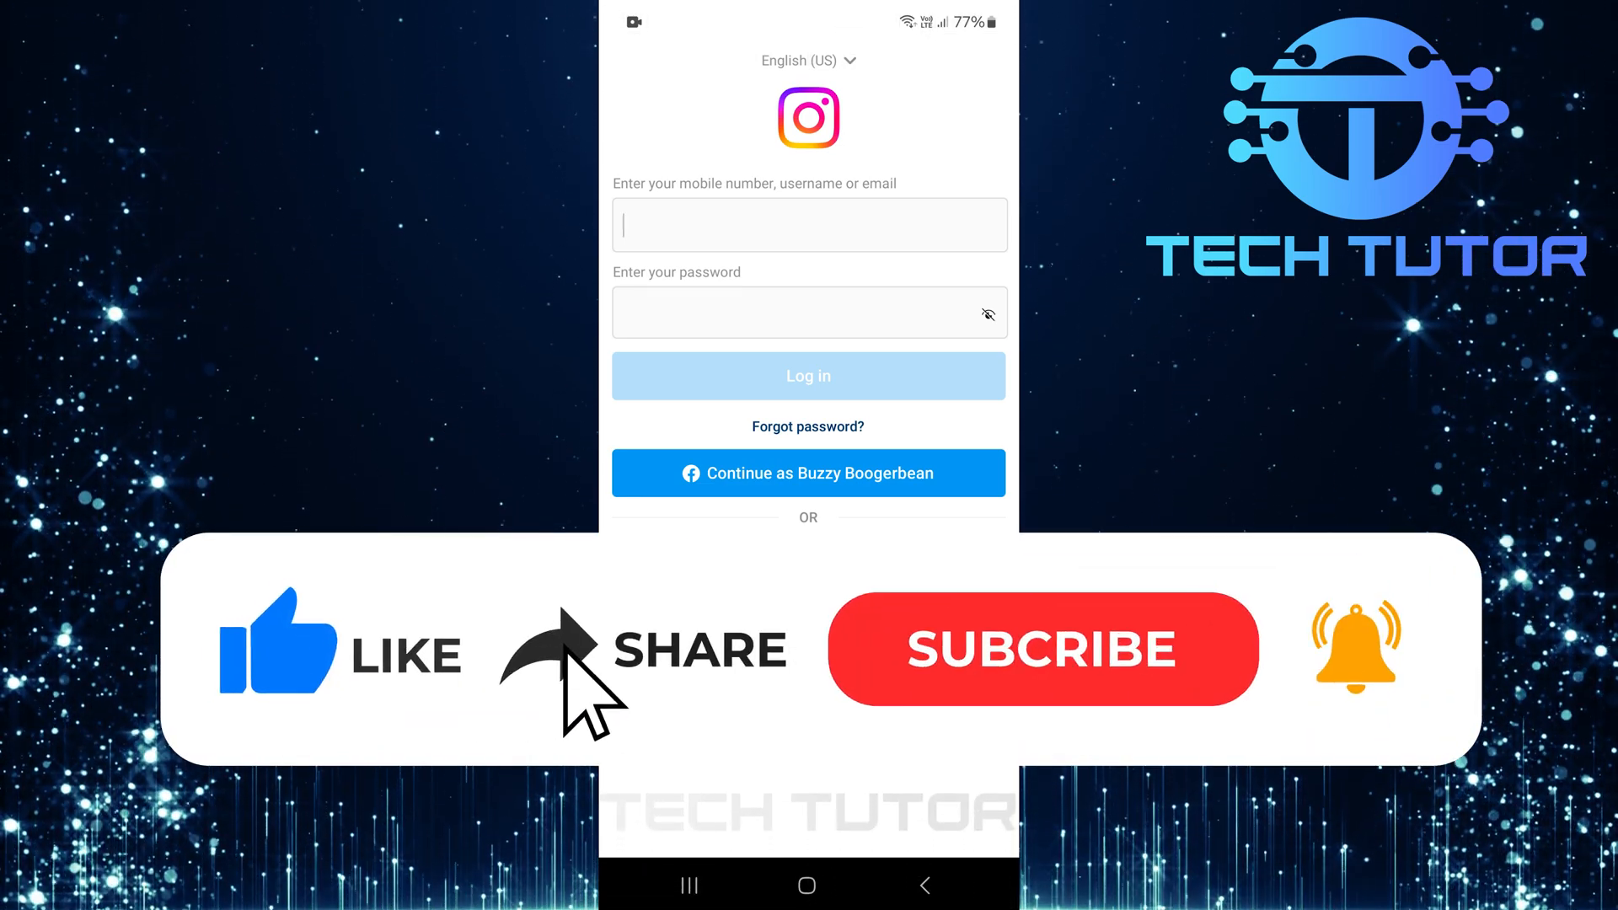
Switch to Instagram Lite's login screen with empty username and password fields.
left_click(1042, 649)
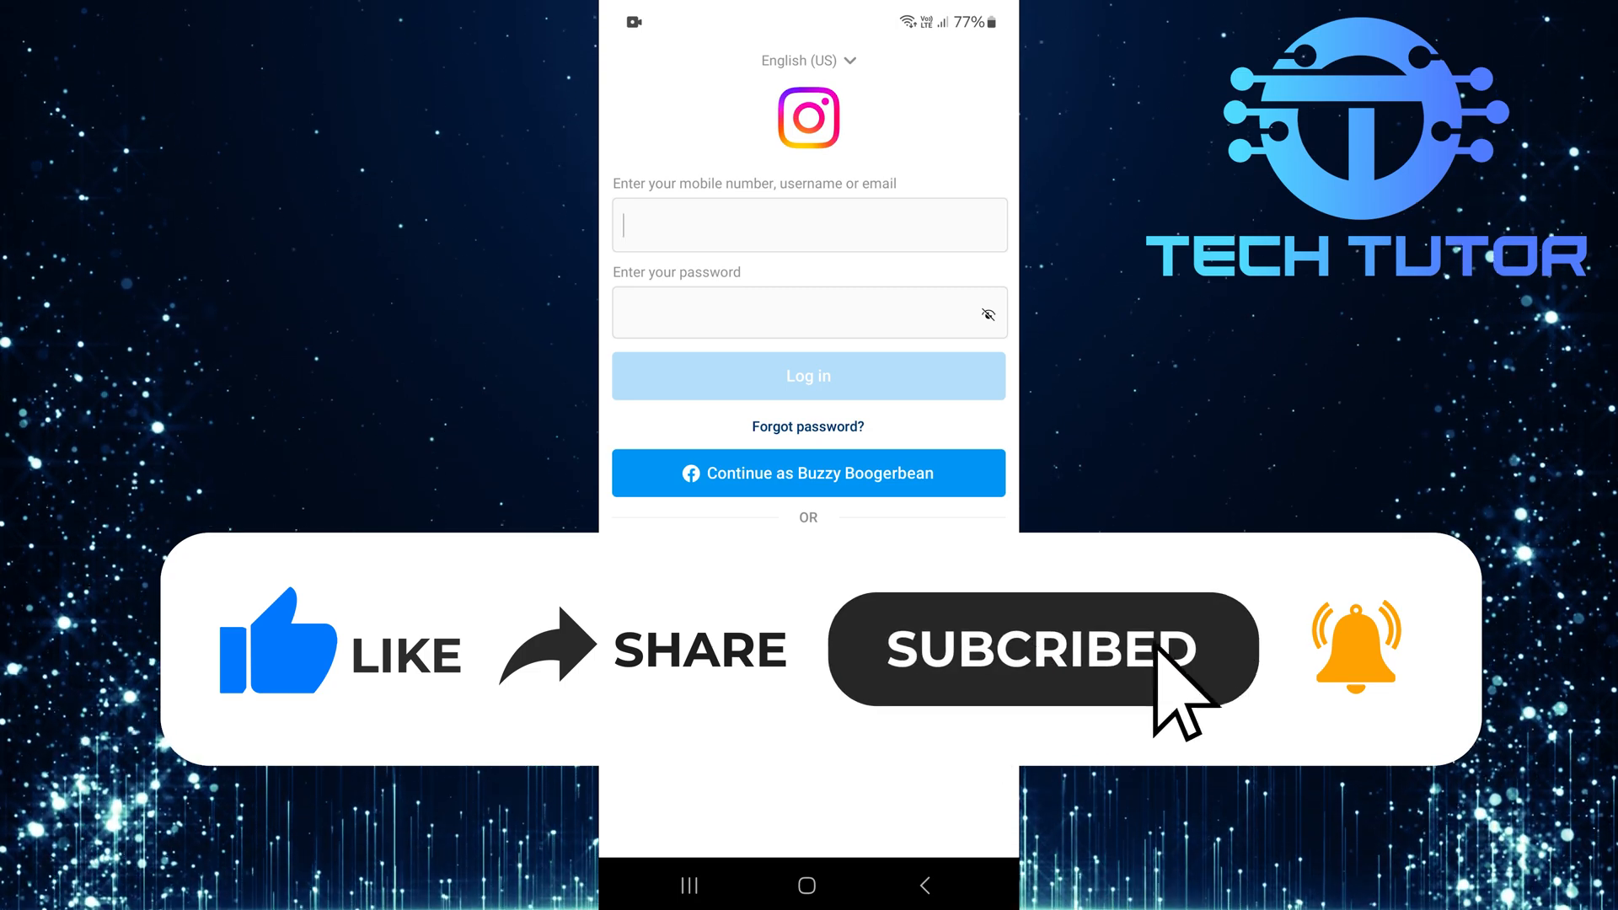